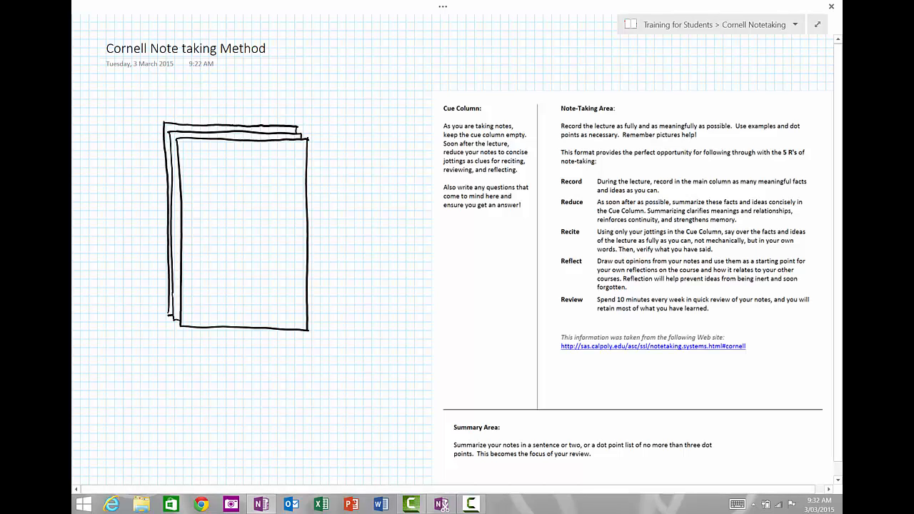
- Draw red vertical and horizontal dividers in the page sketch, plus an arrow to Note-Taking Area
{"action": "left_click_drag", "start_coordinate": [214, 143], "coordinate": [214, 279]}
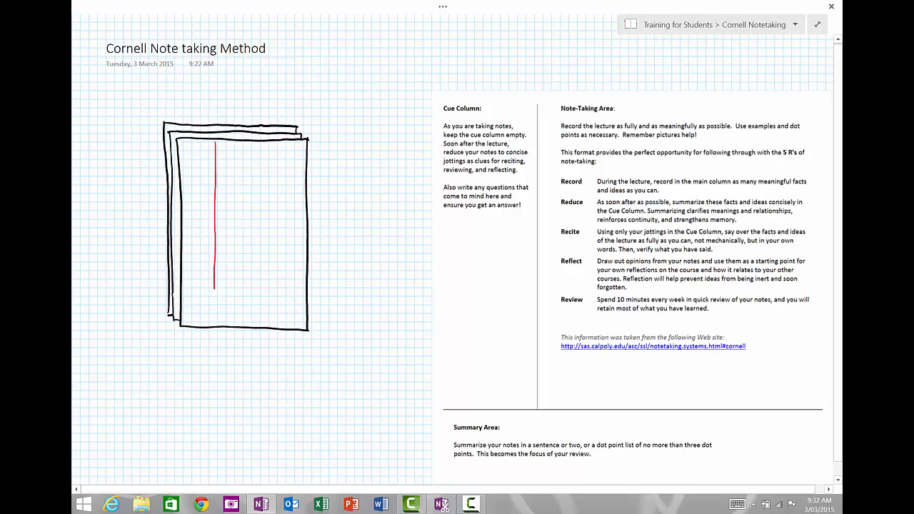
{"action": "left_click_drag", "start_coordinate": [189, 290], "coordinate": [232, 289]}
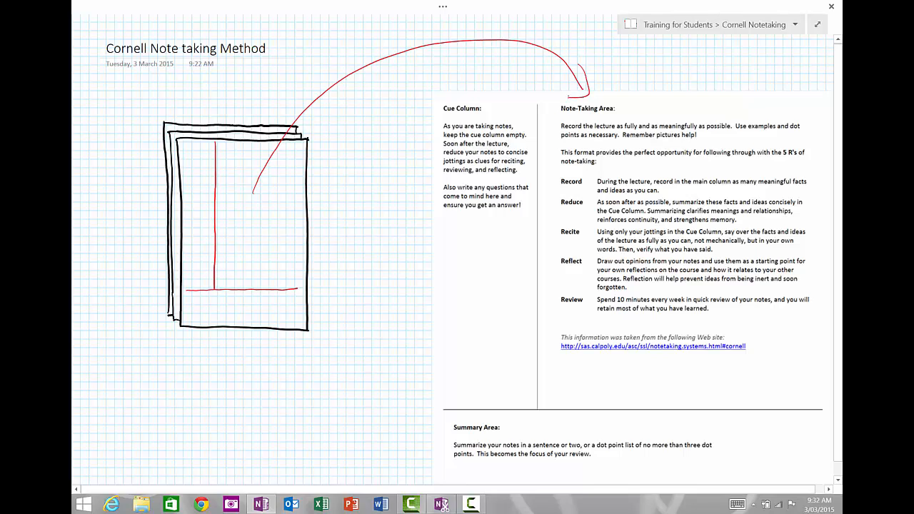
- Add red arrows and a yellow highlighter loop around the Note-Taking Area section
{"action": "left_click_drag", "start_coordinate": [239, 314], "coordinate": [339, 461]}
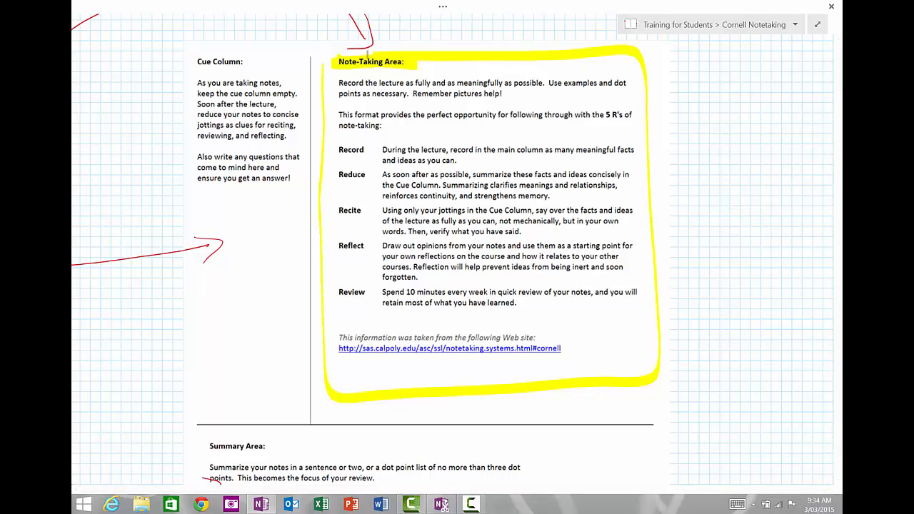
- Highlight in yellow the cue column questions sentence, the area below it, and the Reduce/Recite/Reflect/Review labels
{"action": "left_click_drag", "start_coordinate": [198, 156], "coordinate": [284, 157]}
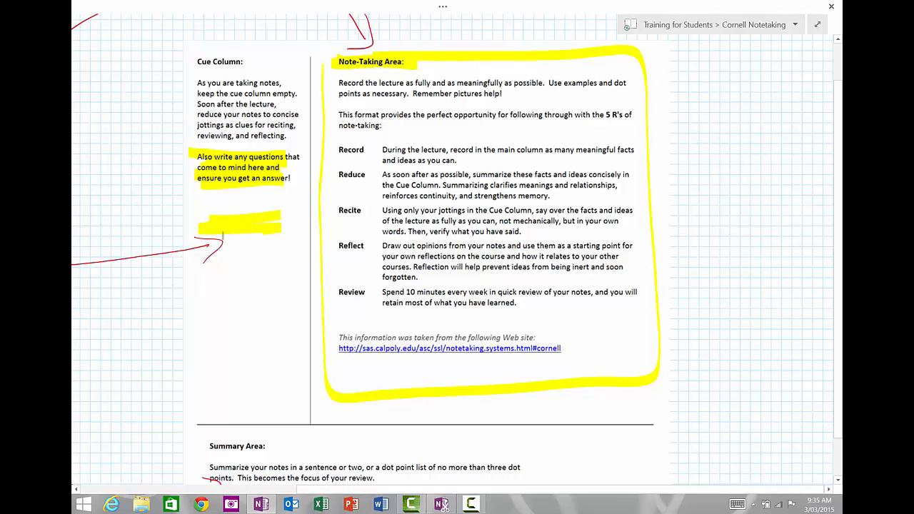
{"action": "left_click_drag", "start_coordinate": [222, 236], "coordinate": [275, 235]}
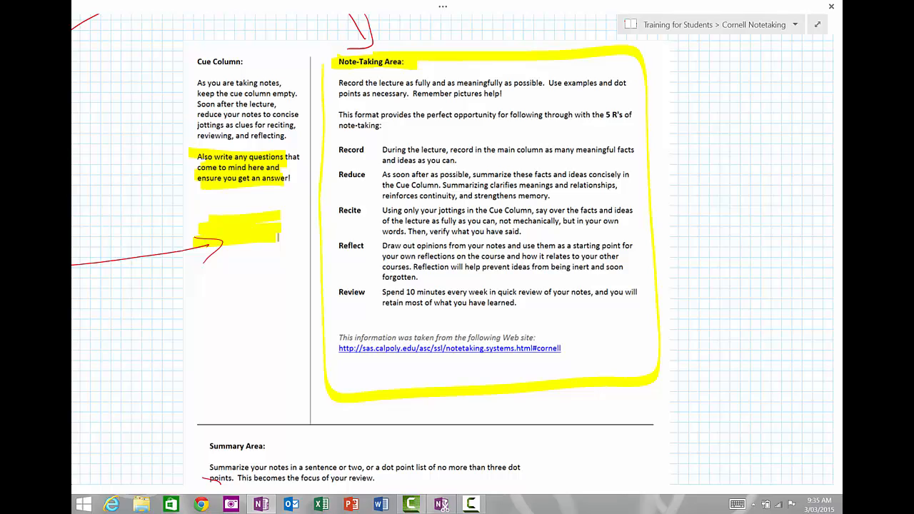
{"action": "double_click", "coordinate": [351, 174]}
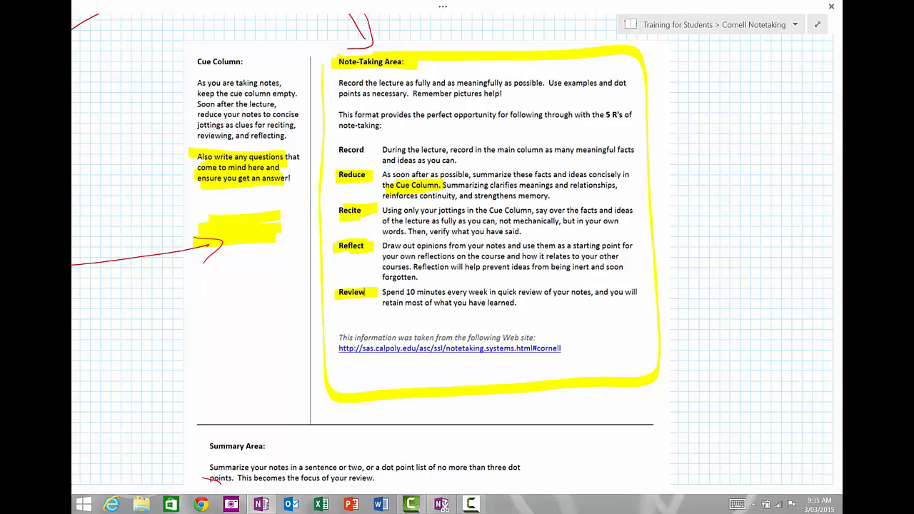
- Highlight 'Summarize your notes in a sentence or two' in yellow
{"action": "scroll", "scroll_direction": "down", "scroll_amount": 3}
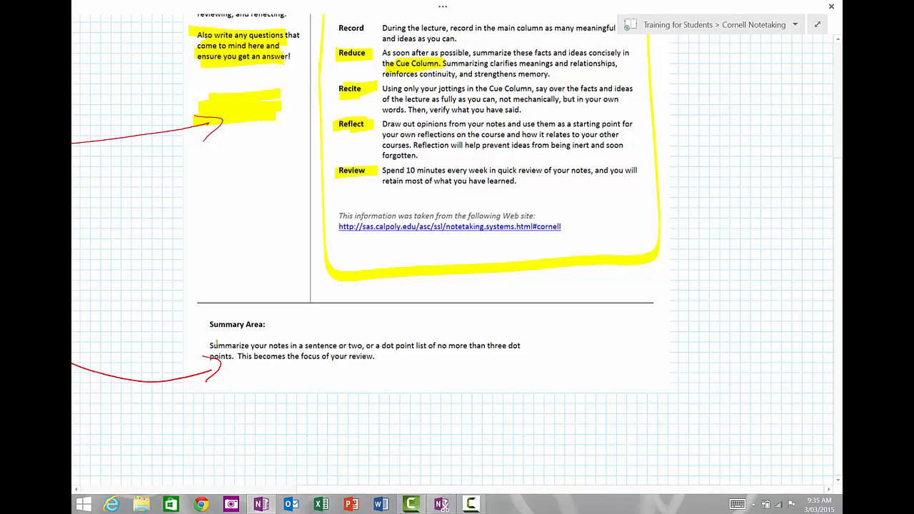
{"action": "left_click_drag", "start_coordinate": [209, 345], "coordinate": [369, 346]}
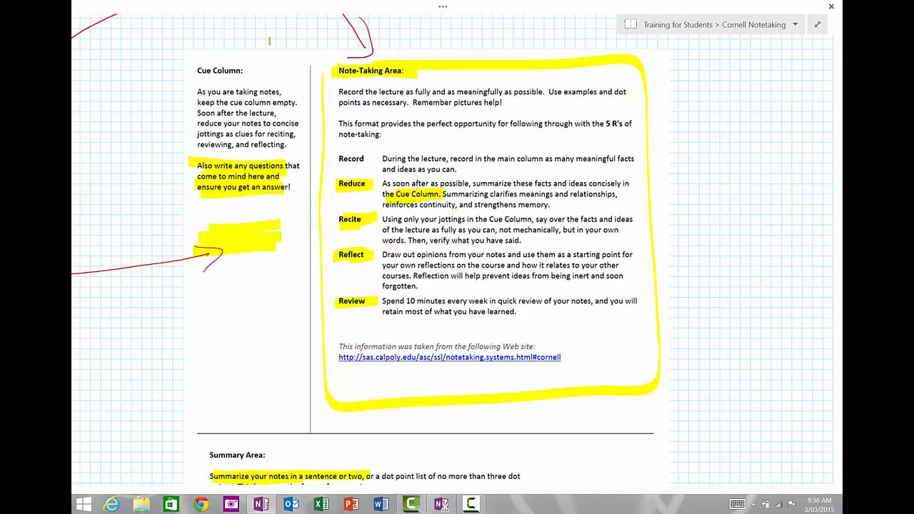
{"action": "scroll", "scroll_direction": "down", "scroll_amount": 3}
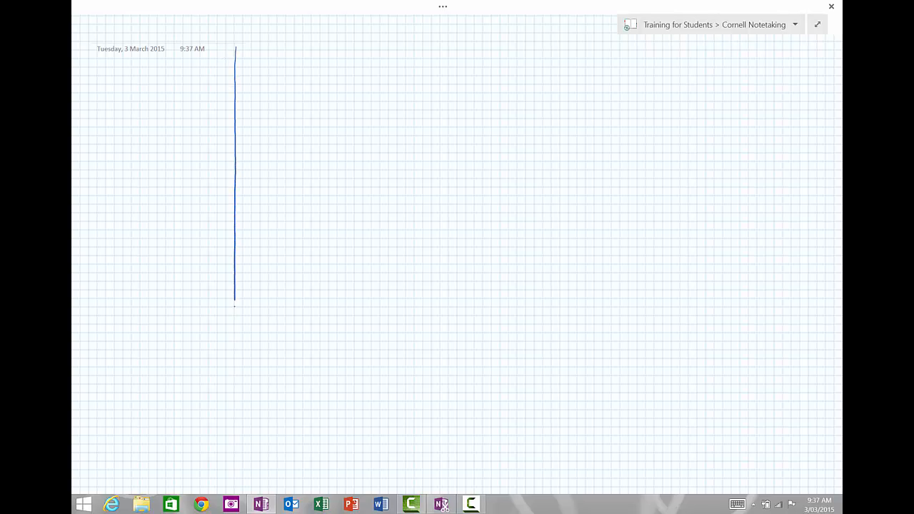
- Extend the blue vertical line down the full height of the blank page
{"action": "left_click_drag", "start_coordinate": [234, 300], "coordinate": [237, 493]}
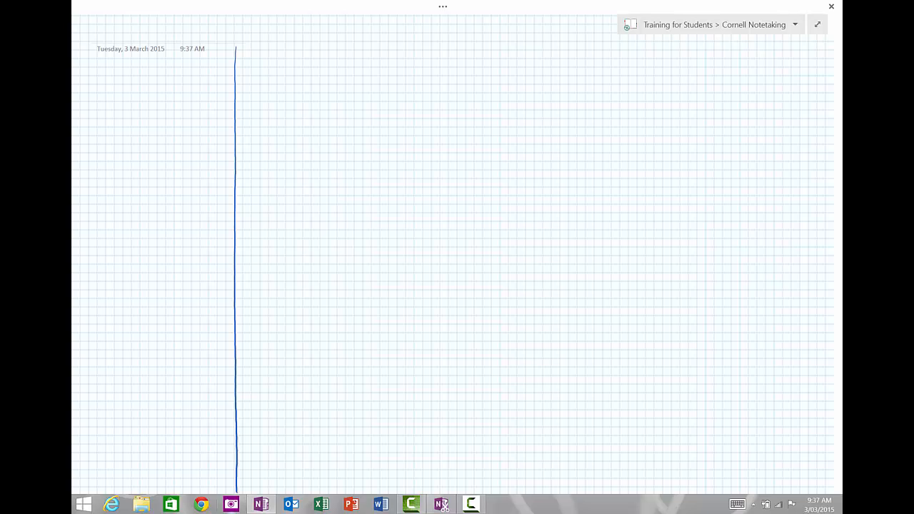
{"action": "mouse_move", "coordinate": [230, 503]}
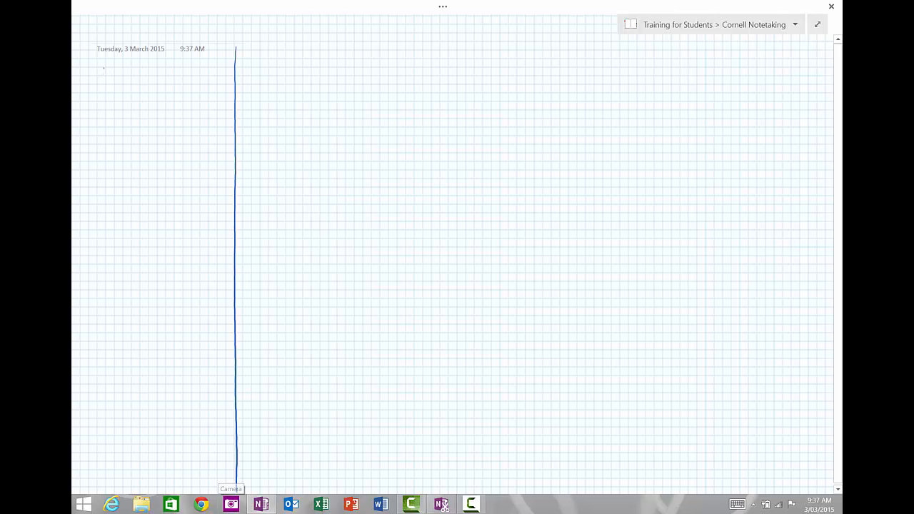
- Handwrite and underline the Cue Column heading, write NOTES, and sketch mind-map bubbles
{"action": "left_click_drag", "start_coordinate": [96, 82], "coordinate": [154, 82]}
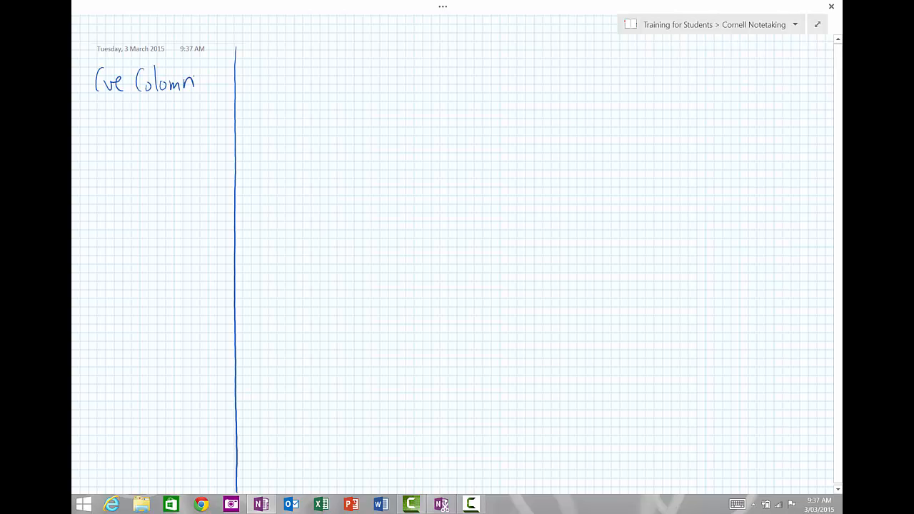
{"action": "left_click_drag", "start_coordinate": [97, 100], "coordinate": [182, 100]}
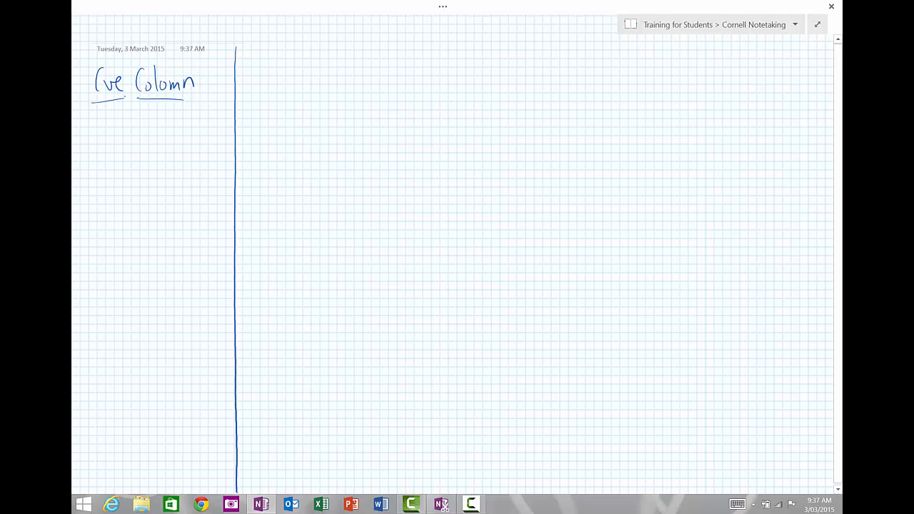
{"action": "left_click_drag", "start_coordinate": [274, 72], "coordinate": [325, 100]}
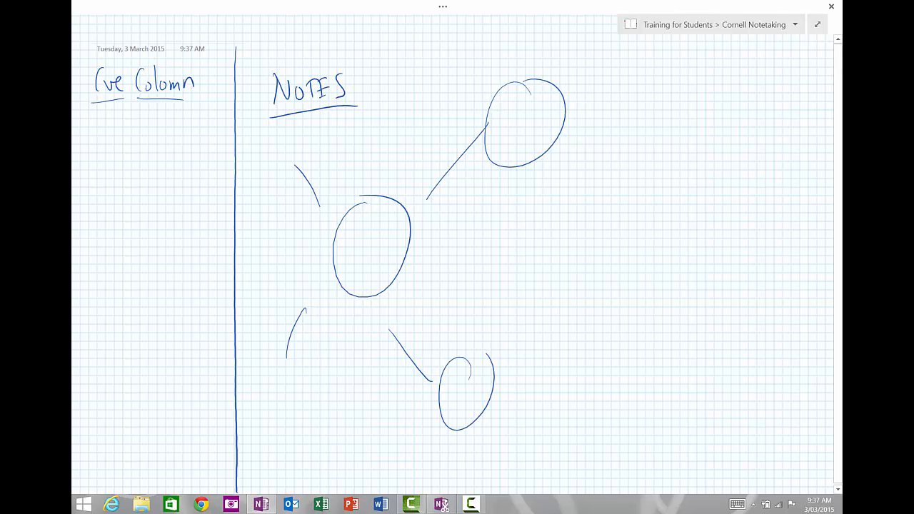
{"action": "left_click_drag", "start_coordinate": [504, 256], "coordinate": [792, 259]}
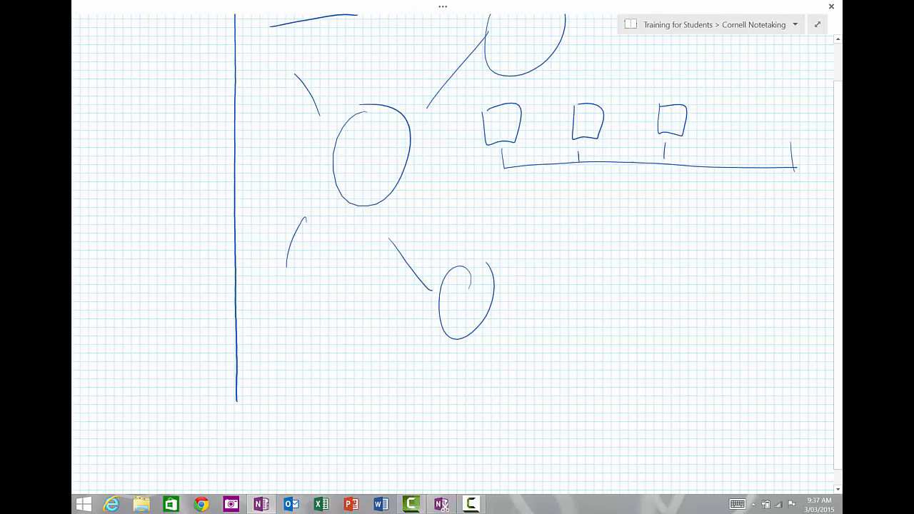
- Draw three bullet dots with short writing lines beneath the mind map
{"action": "scroll", "scroll_direction": "down", "scroll_amount": 3}
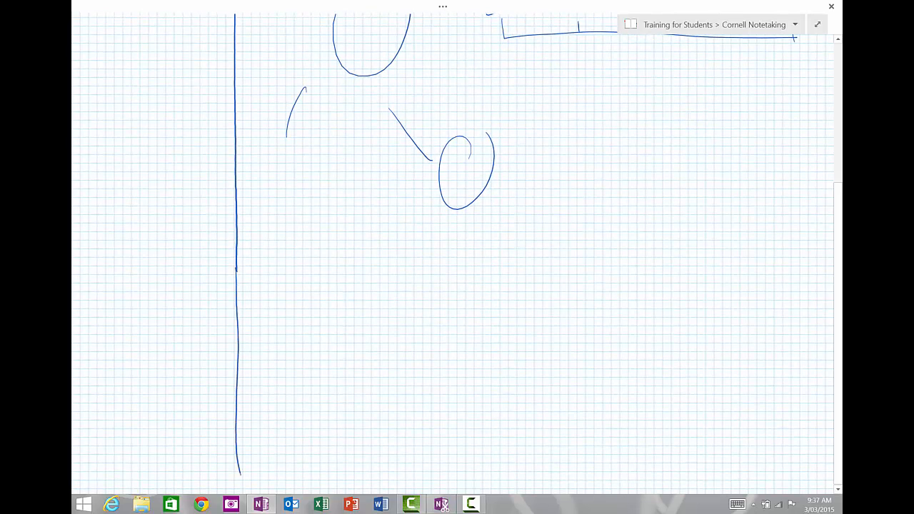
{"action": "left_click_drag", "start_coordinate": [308, 261], "coordinate": [402, 257]}
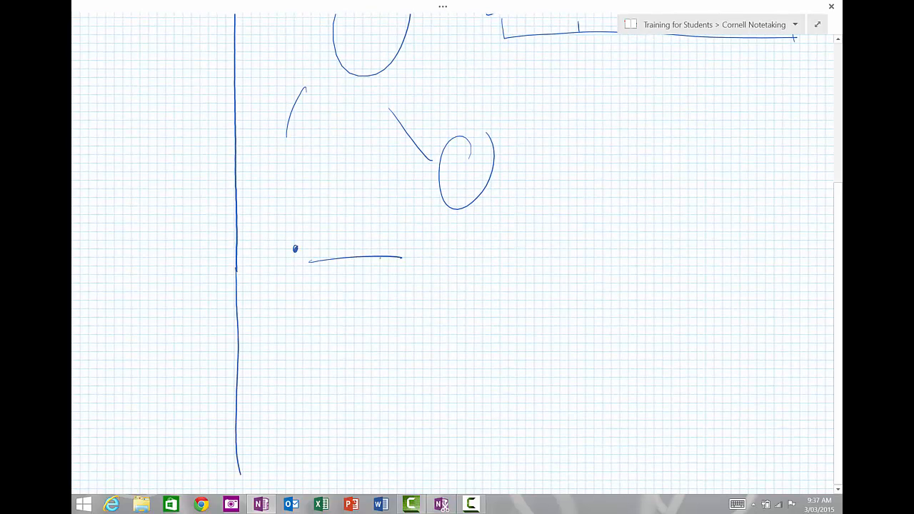
{"action": "left_click_drag", "start_coordinate": [309, 307], "coordinate": [409, 305]}
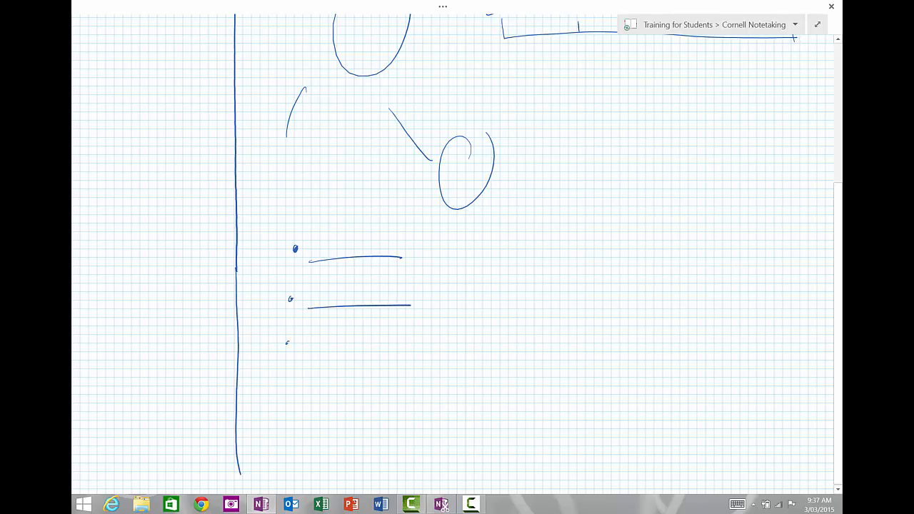
{"action": "left_click_drag", "start_coordinate": [309, 350], "coordinate": [420, 345]}
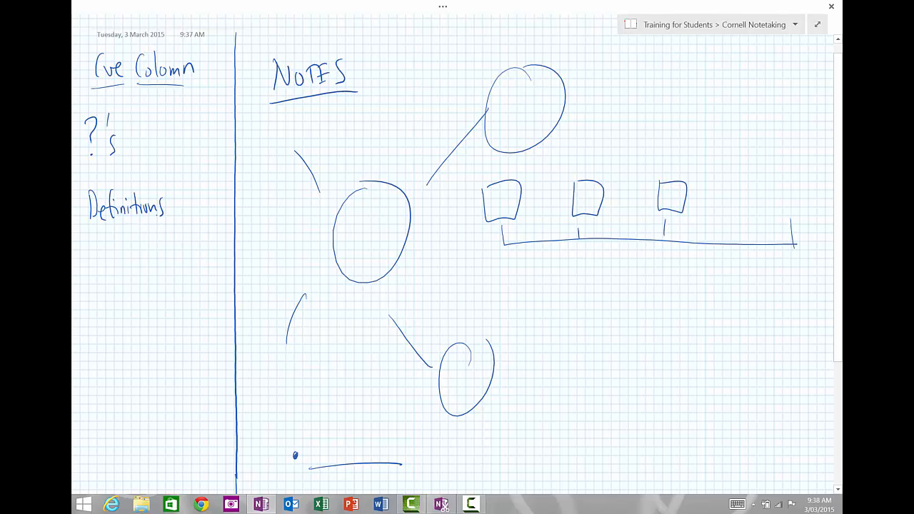
- Write Glossary and Dates in the cue column, then a wavy divider and five Presummary bullets
{"action": "type", "text": "Glossary"}
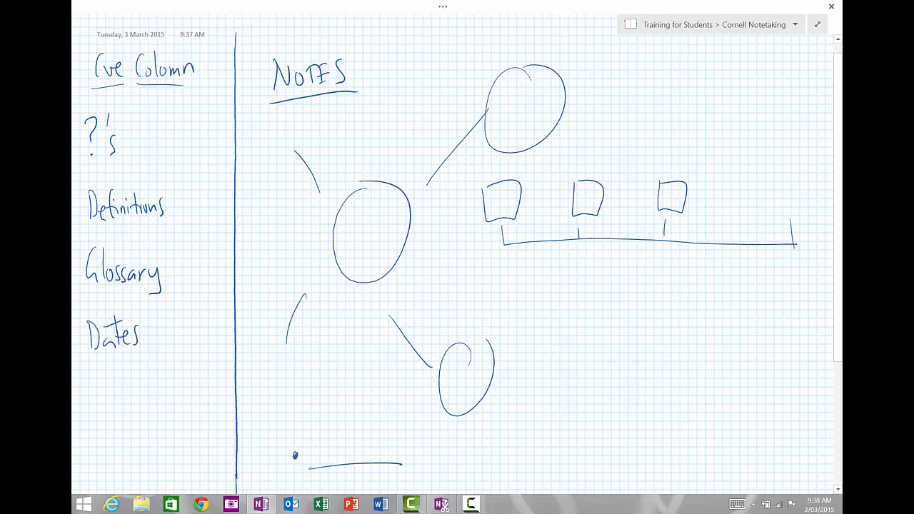
{"action": "scroll", "scroll_direction": "down", "scroll_amount": 3}
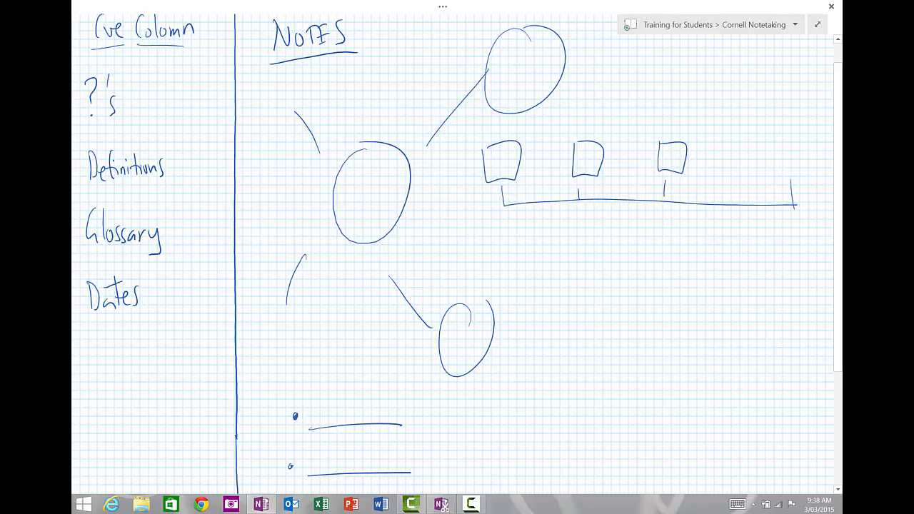
{"action": "scroll", "scroll_direction": "down", "scroll_amount": 3}
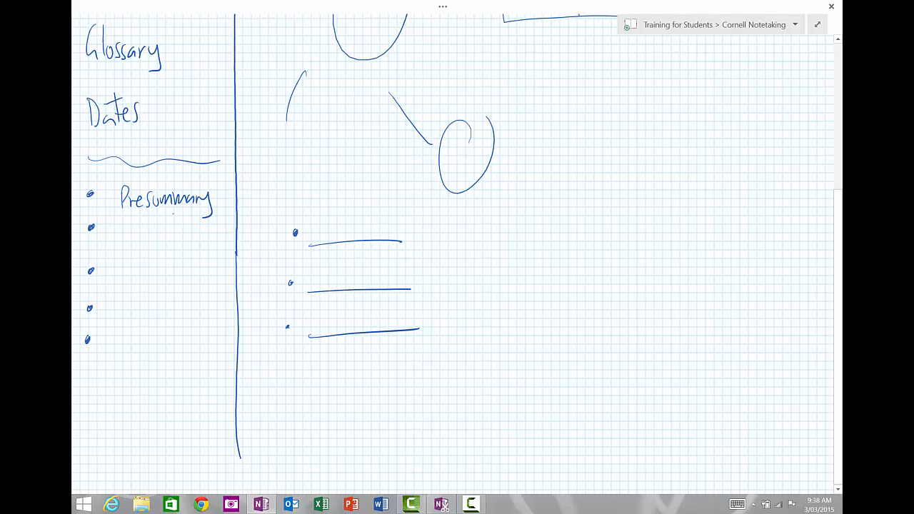
- Draw a page-wide divider, handwrite Summary below it, and arrow from the presummary bullets
{"action": "scroll", "scroll_direction": "down", "scroll_amount": 3}
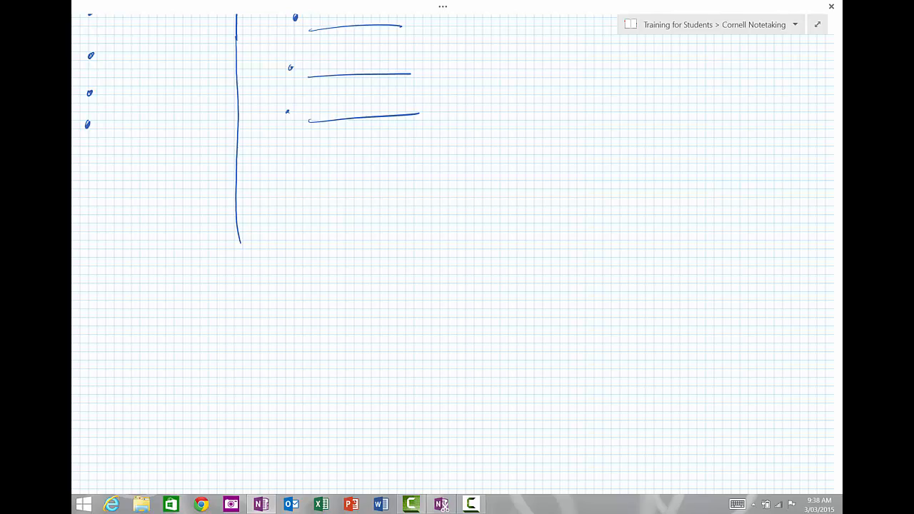
{"action": "left_click_drag", "start_coordinate": [77, 250], "coordinate": [285, 249]}
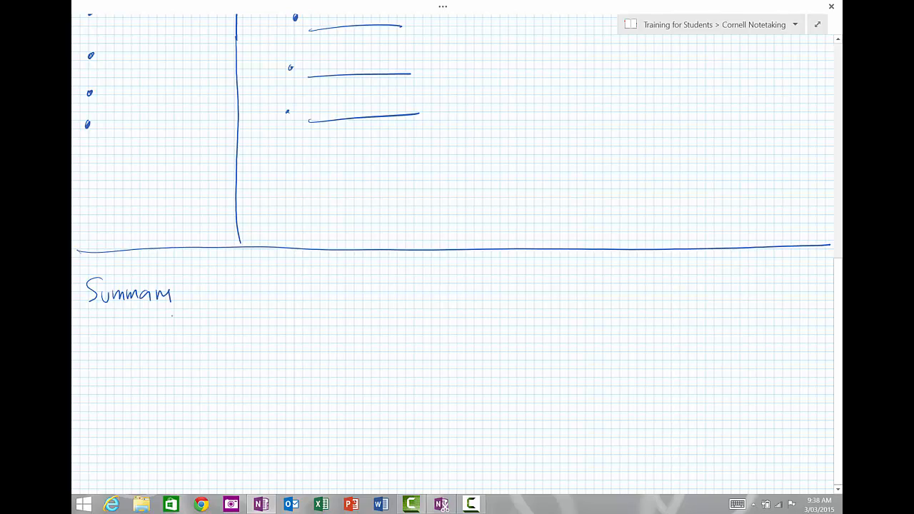
{"action": "left_click_drag", "start_coordinate": [132, 80], "coordinate": [207, 286]}
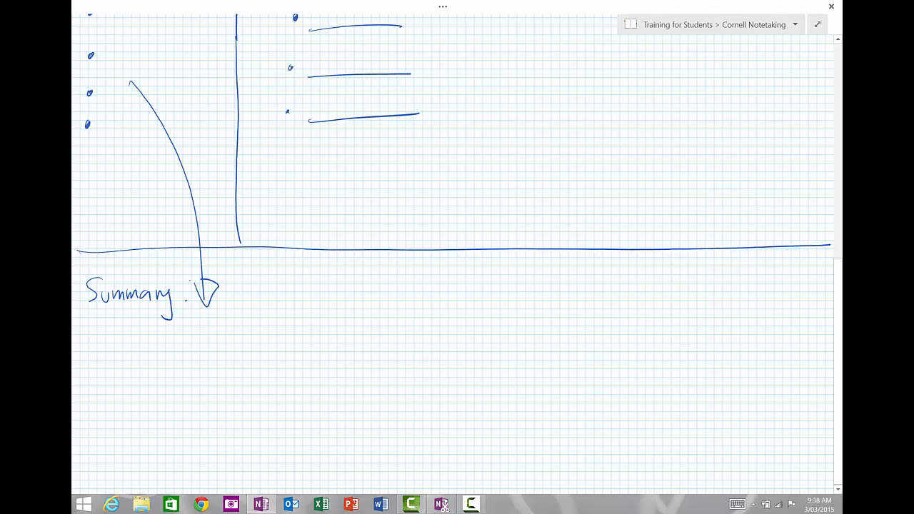
{"action": "left_click_drag", "start_coordinate": [107, 350], "coordinate": [403, 400]}
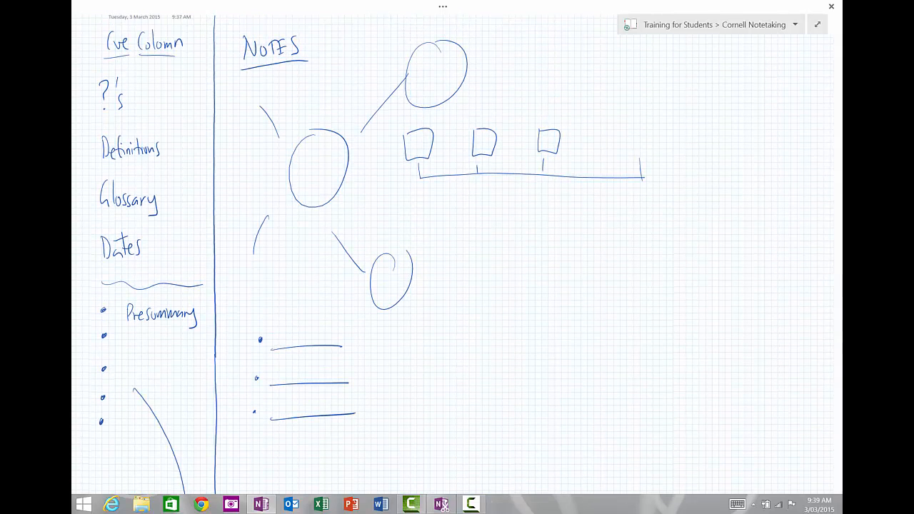
- Add lines under Summary and yellow loops around the presummary bullets, summary and mind map
{"action": "scroll", "scroll_direction": "down", "scroll_amount": 3}
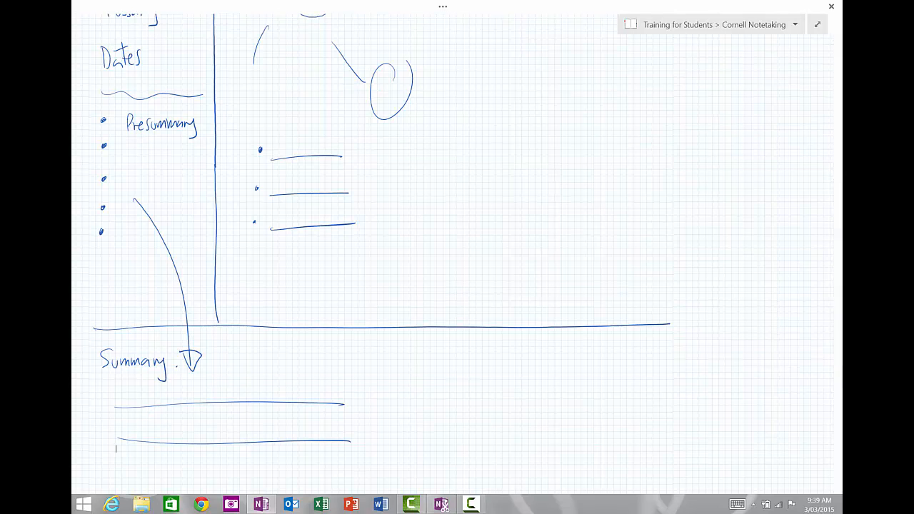
{"action": "scroll", "scroll_direction": "down", "scroll_amount": 3}
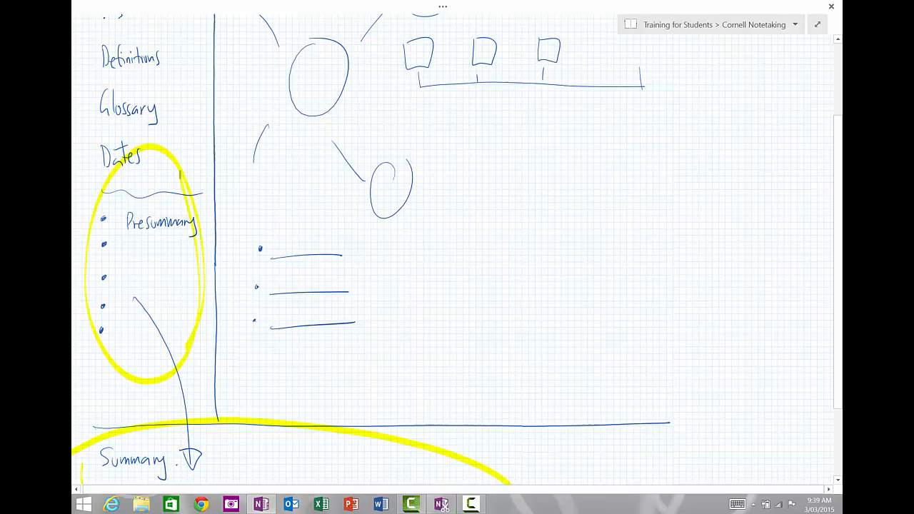
{"action": "scroll", "scroll_direction": "down", "scroll_amount": 3}
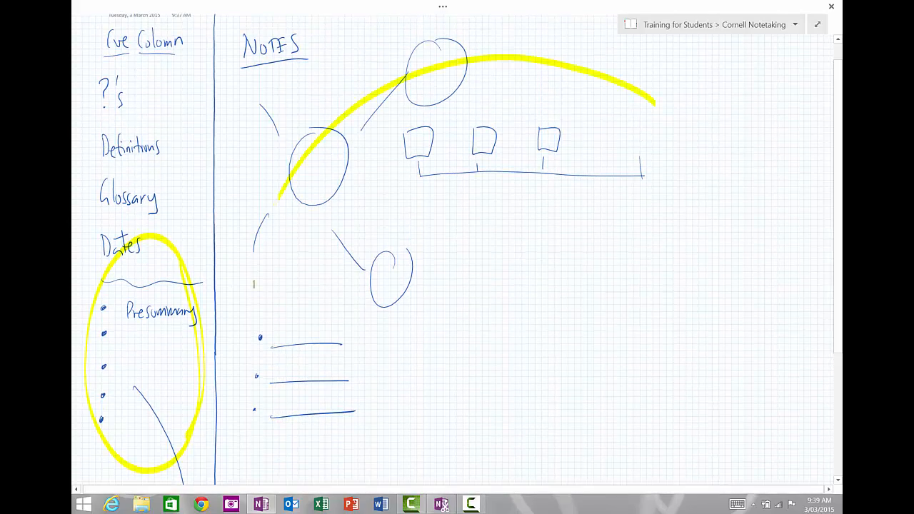